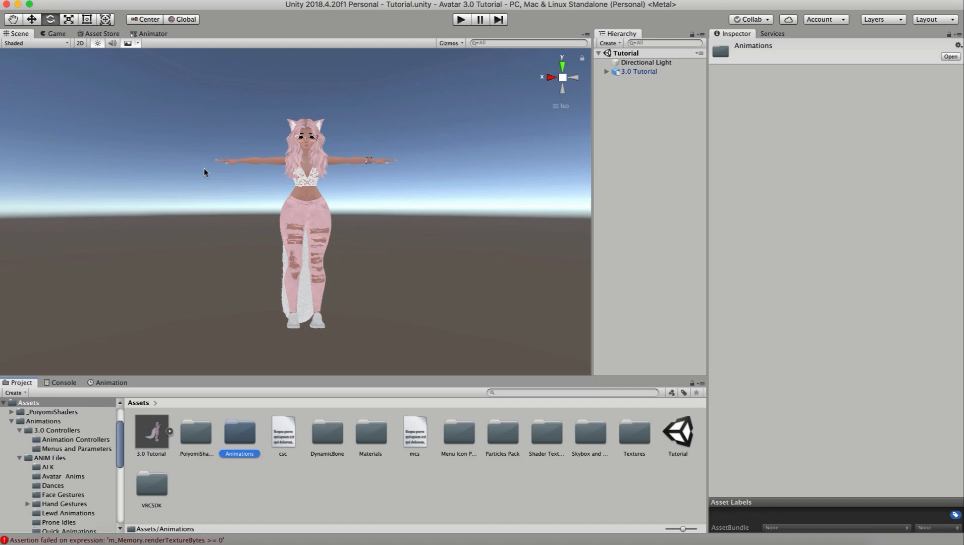
mouse_move(152, 204)
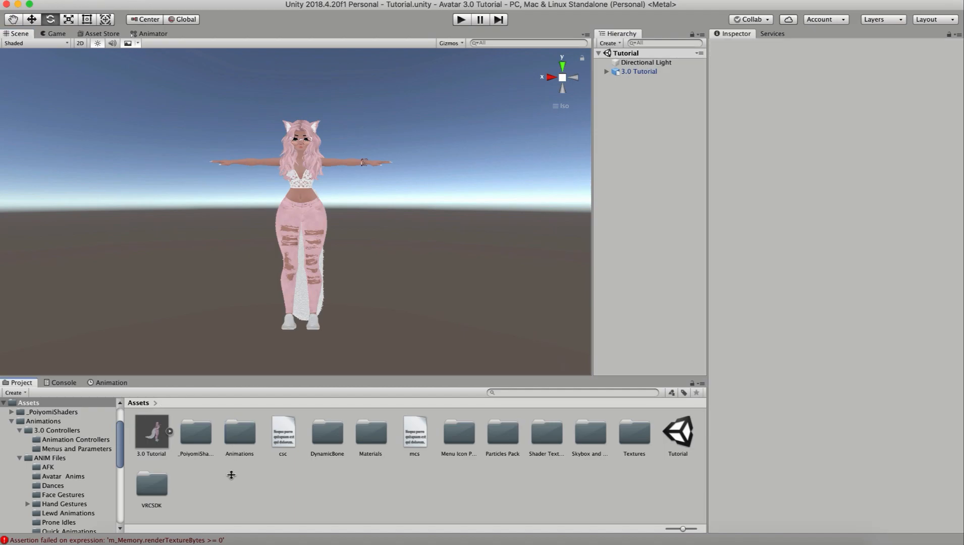
Confirm the 3.0 Tutorial model asset imports with its Rig set to Humanoid
double_click(151, 430)
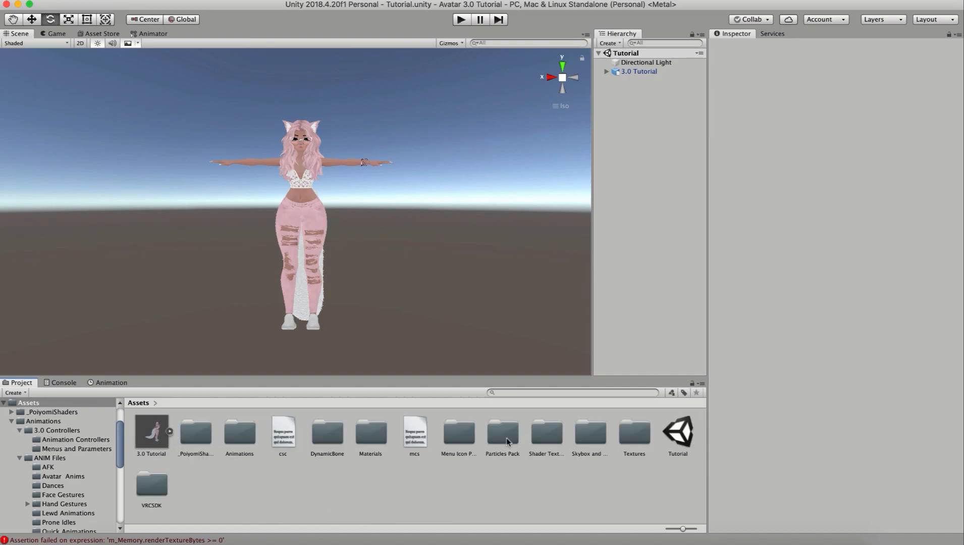
double_click(370, 433)
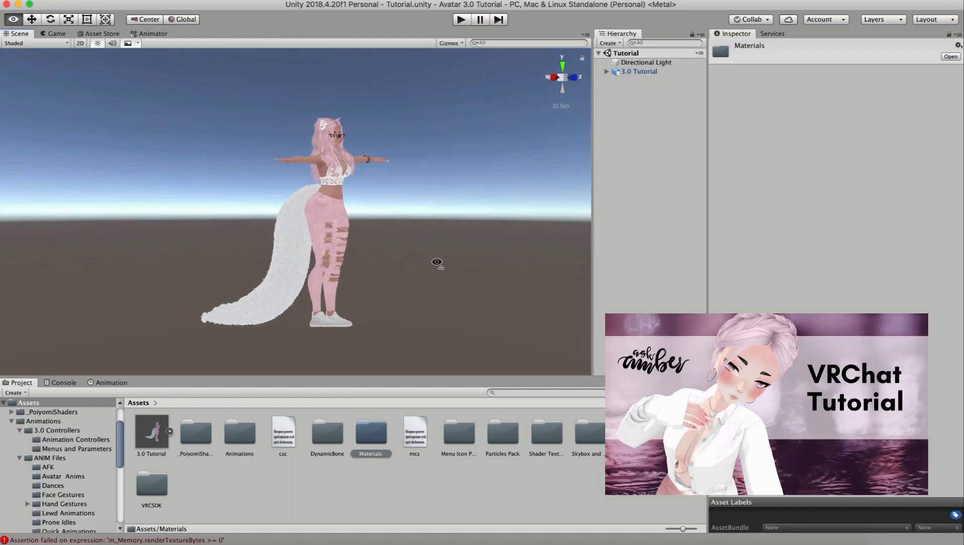
click(150, 430)
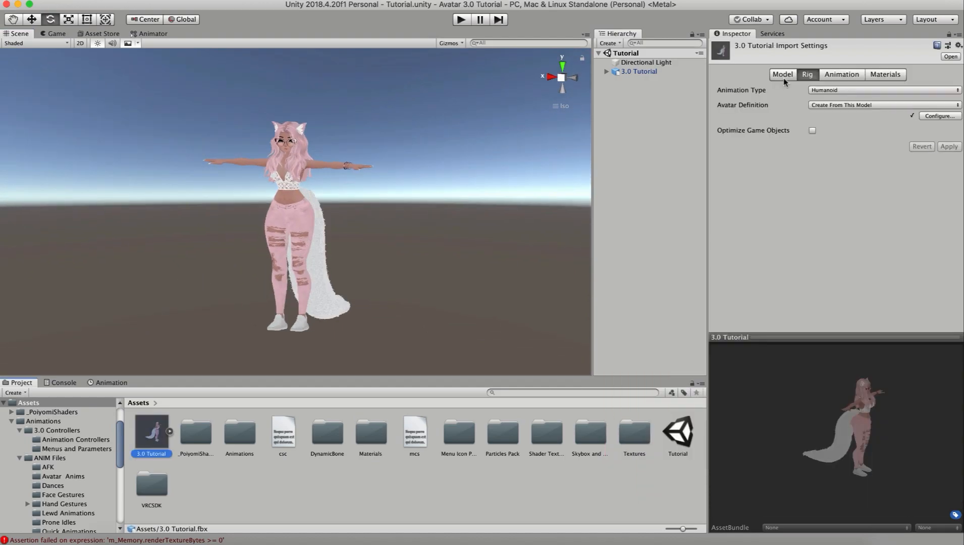
click(777, 75)
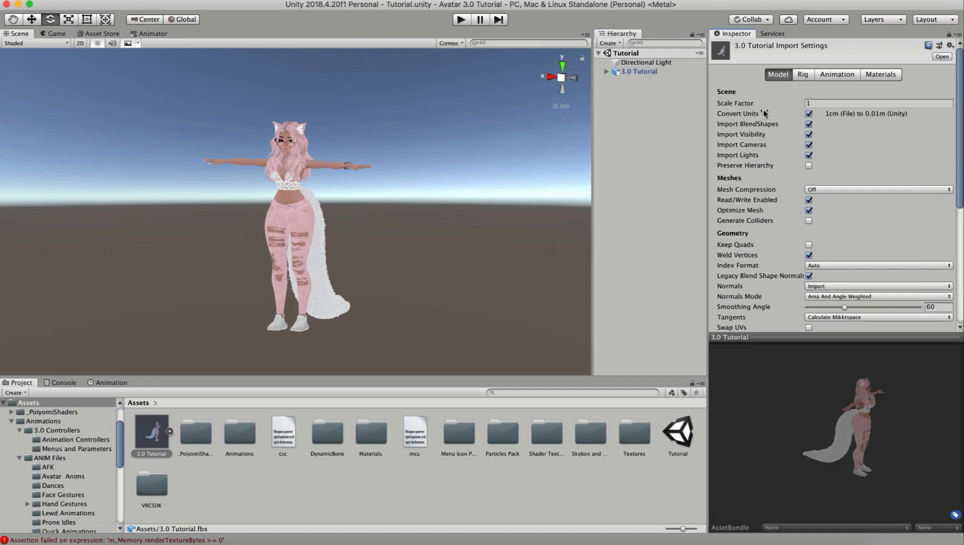
click(806, 75)
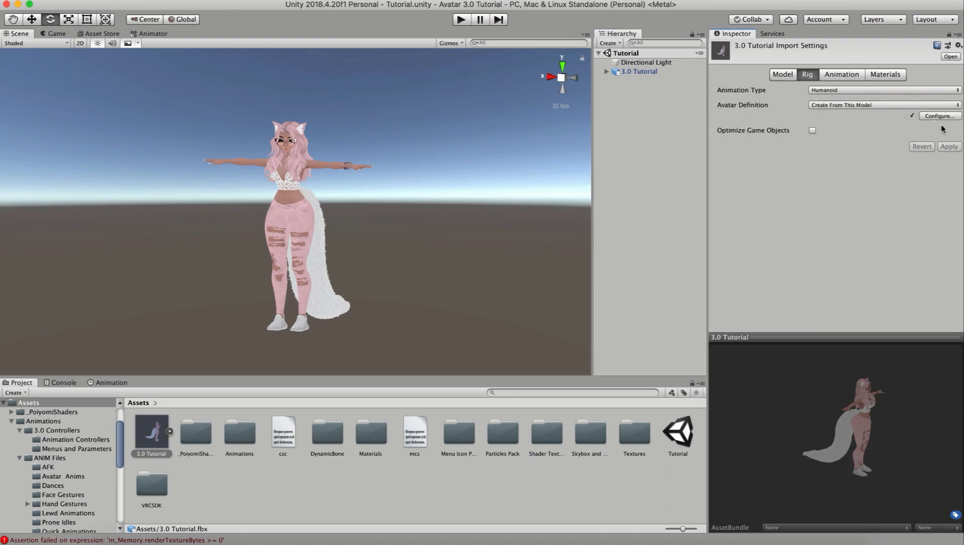
mouse_move(812, 262)
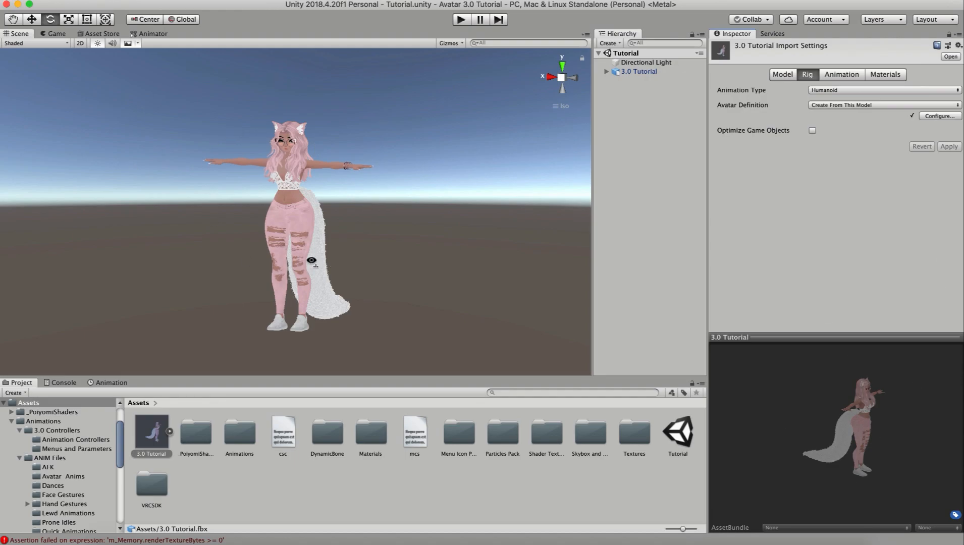
Select the 3.0 Tutorial avatar in the Hierarchy and collapse its Animator component
click(638, 70)
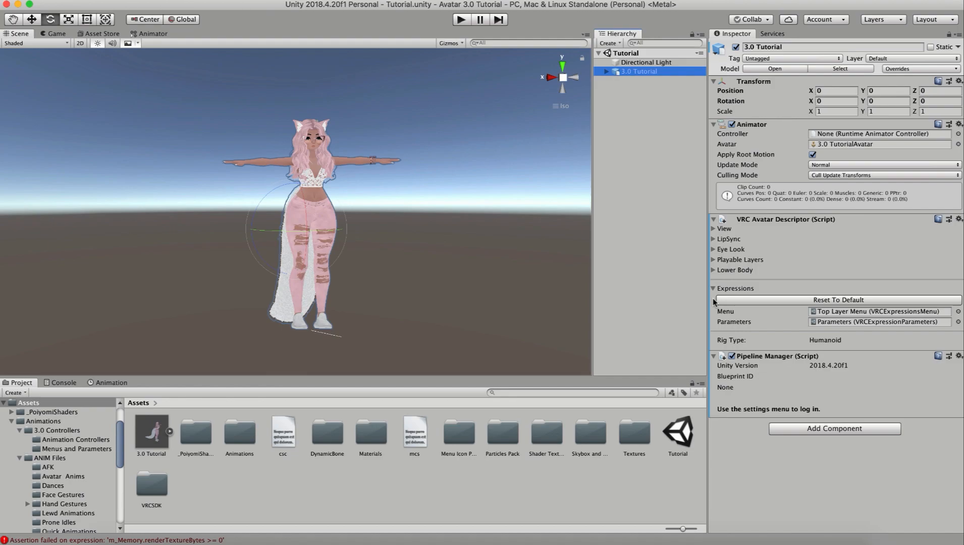
mouse_move(915, 337)
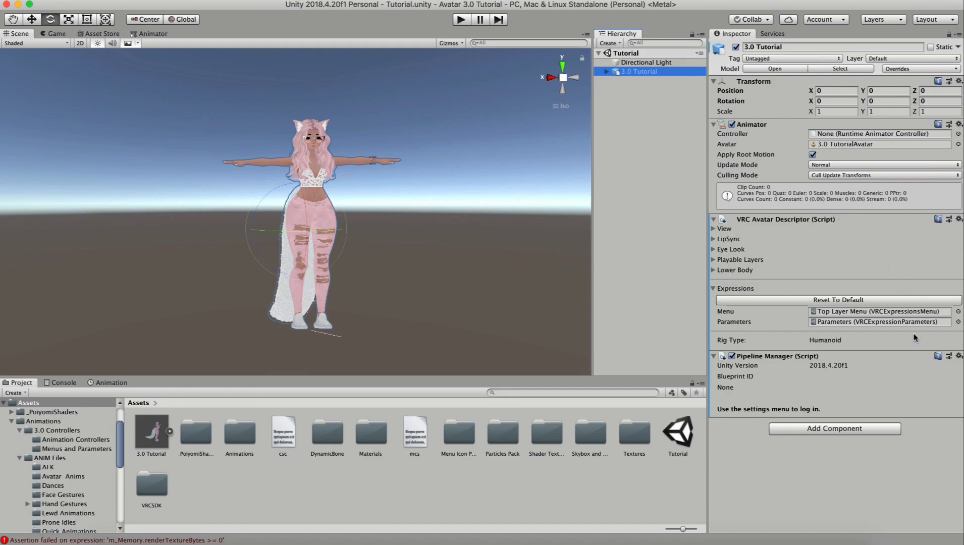
mouse_move(835, 424)
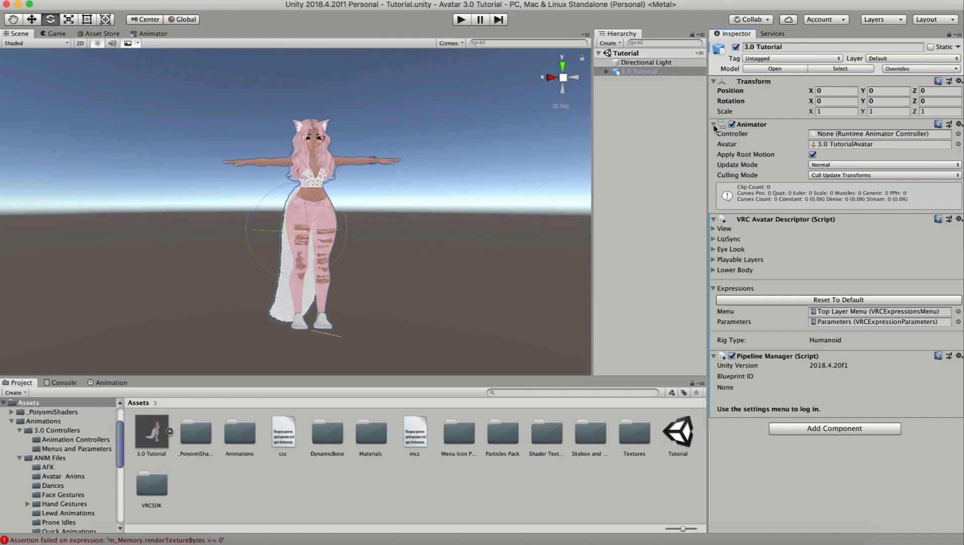
click(714, 126)
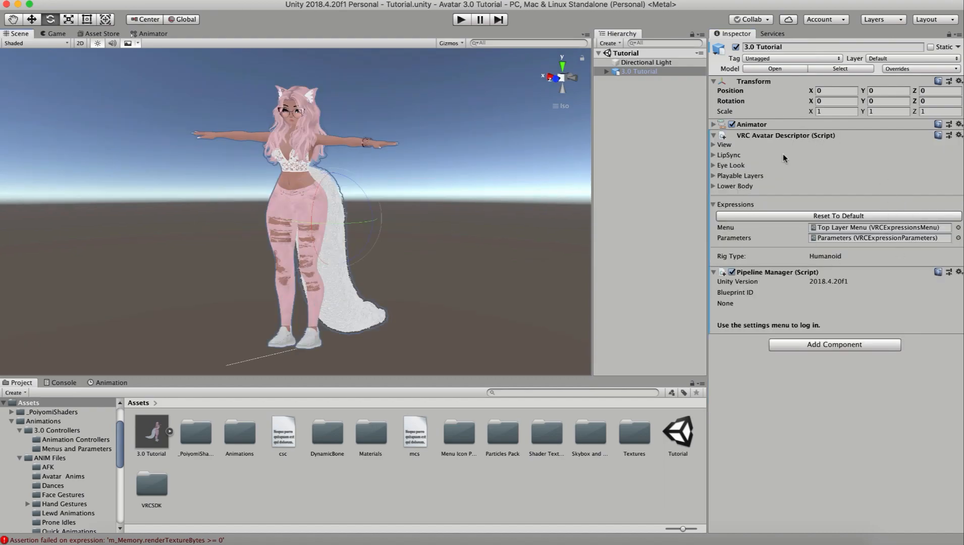
Lower the View Position height to about 1.25 and scale the avatar to 0.855 on all axes
click(714, 204)
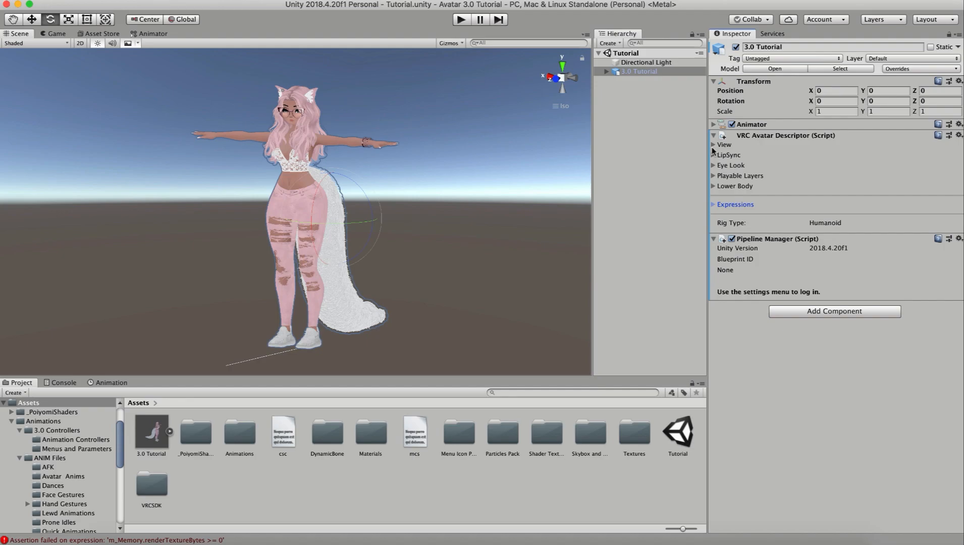
click(724, 144)
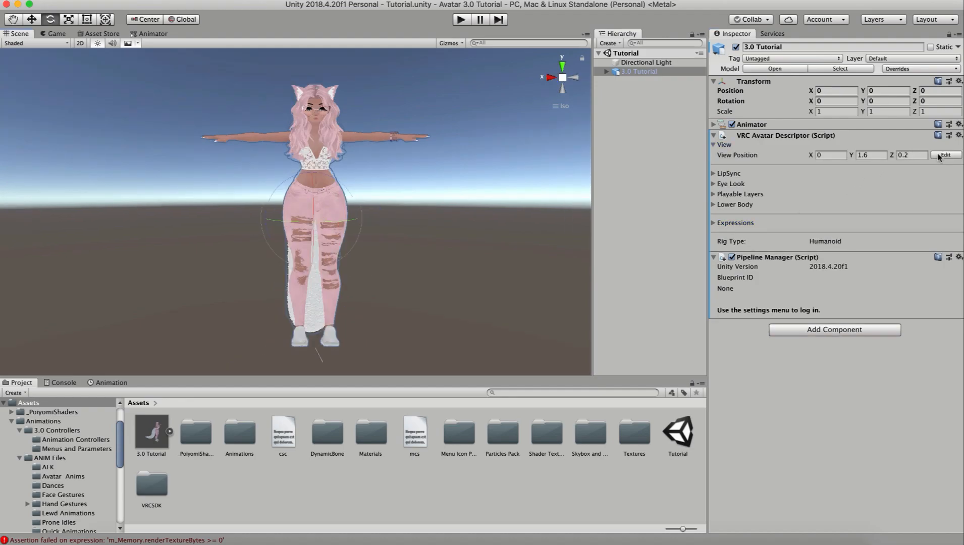
click(946, 155)
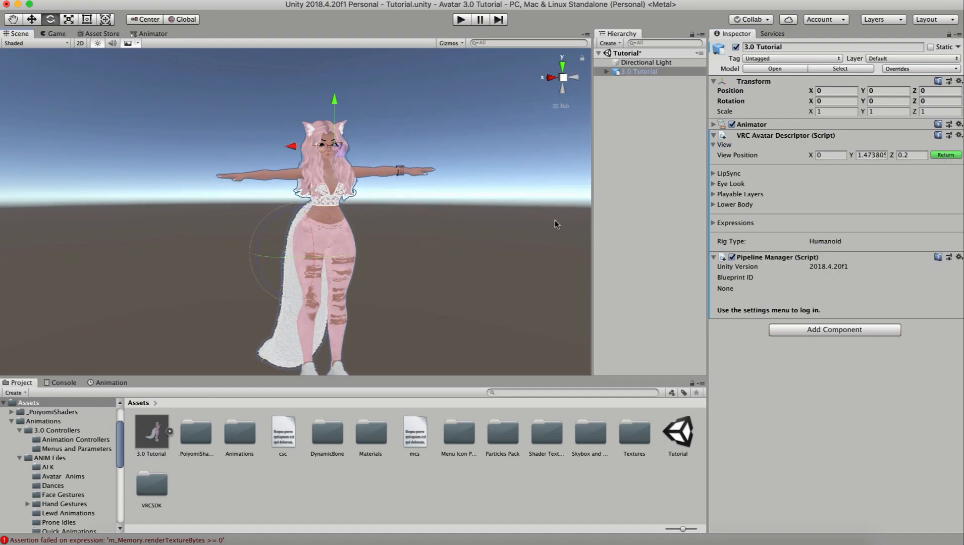
click(871, 154)
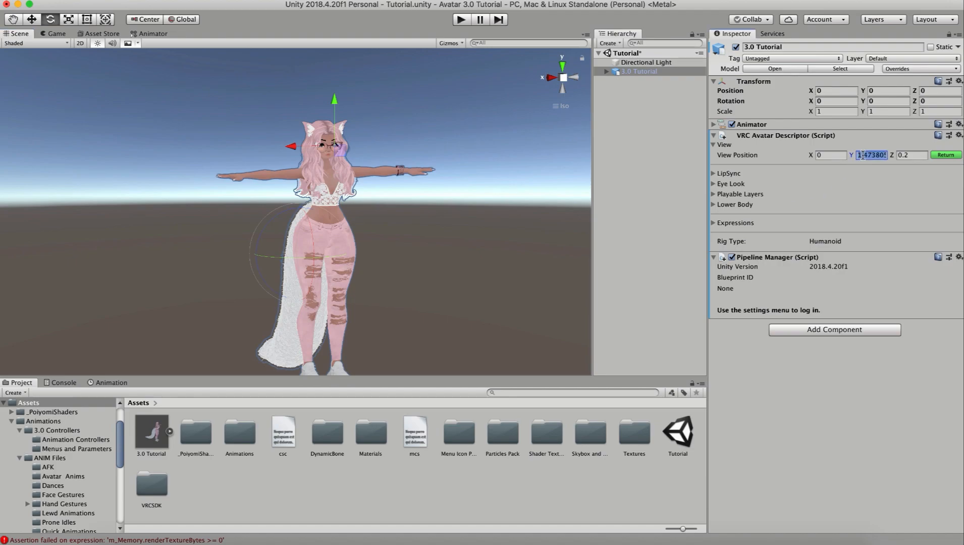
text(1.25)
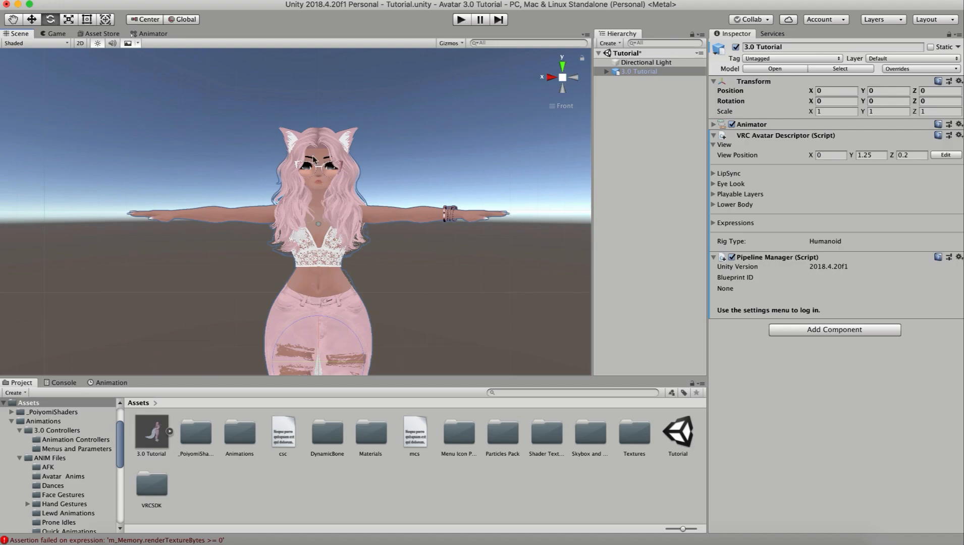
text(0.855)
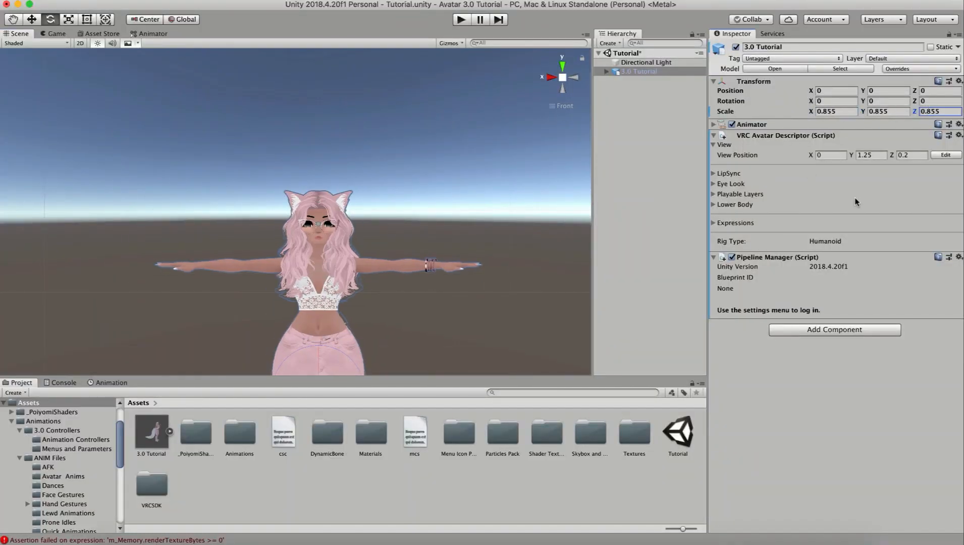
click(945, 155)
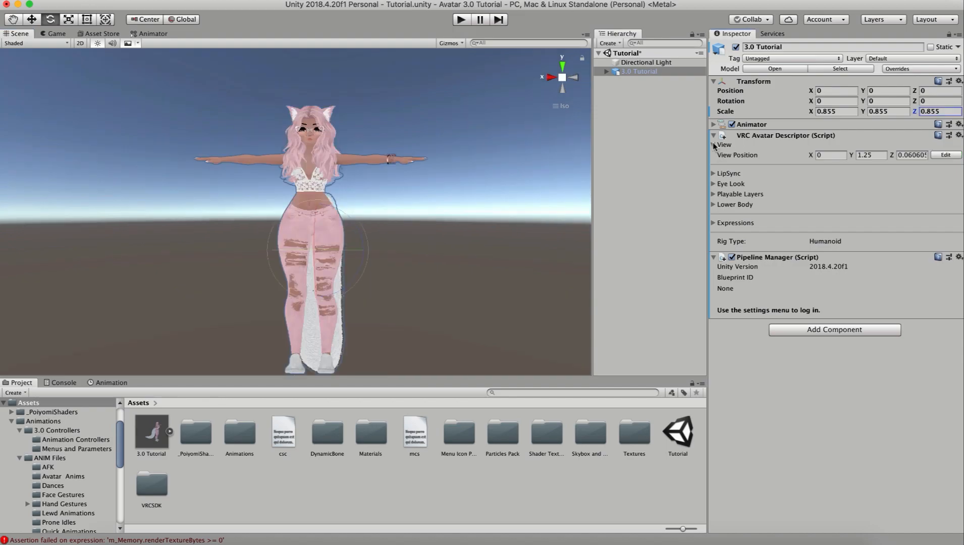
Set LipSync to Viseme Blend Shape mode using the Body mesh as the face mesh
click(714, 154)
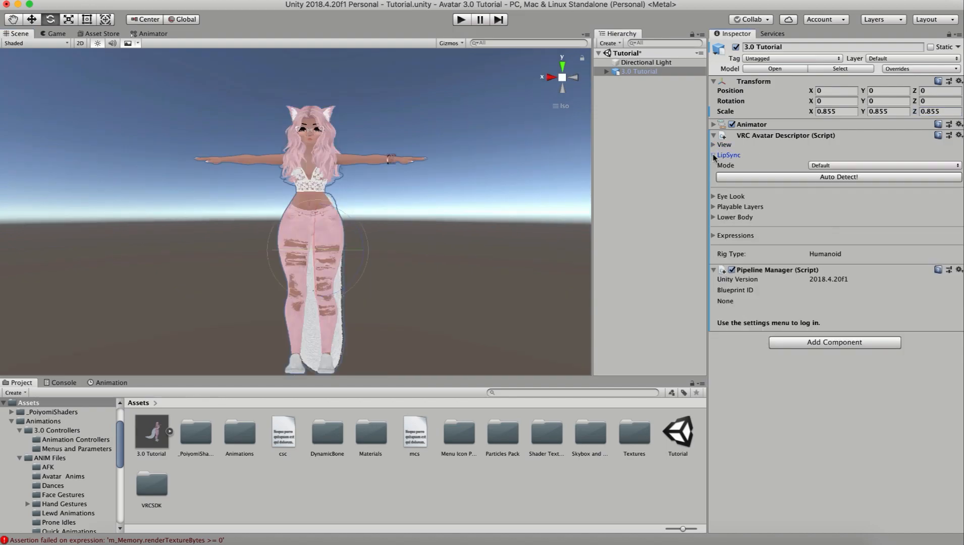
click(882, 165)
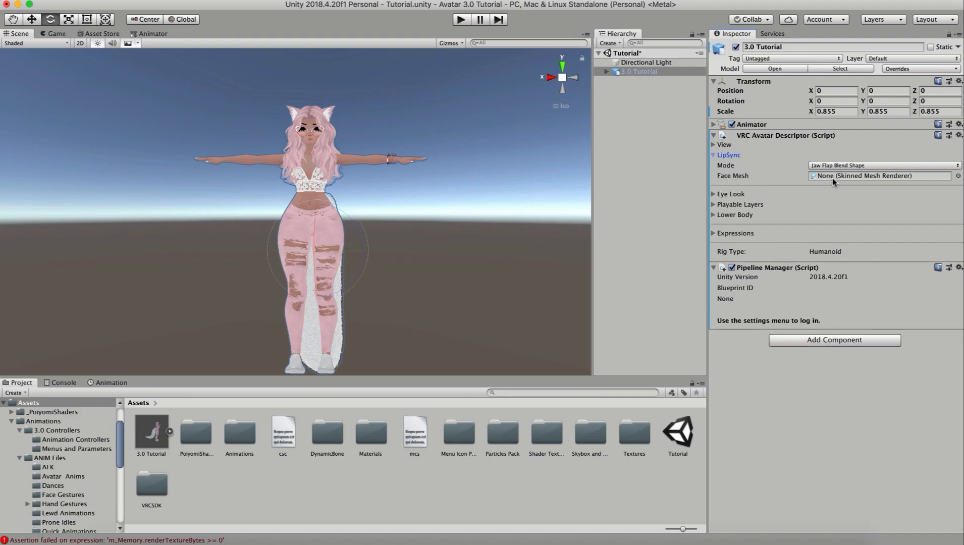
click(607, 72)
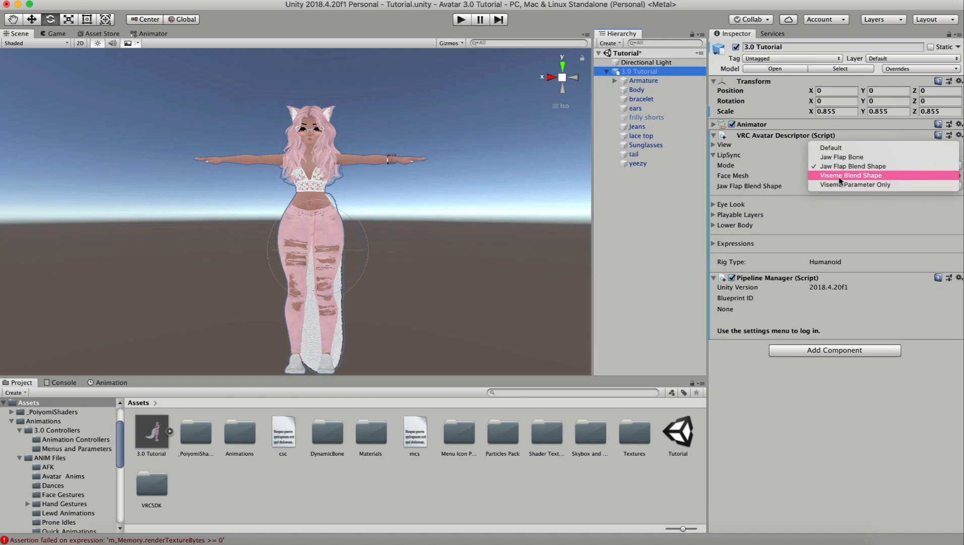
click(852, 176)
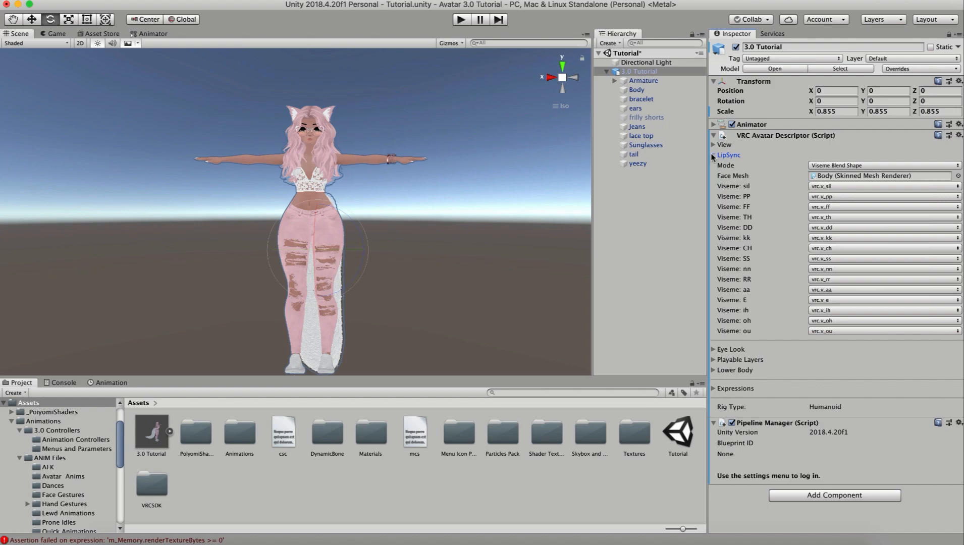
click(714, 155)
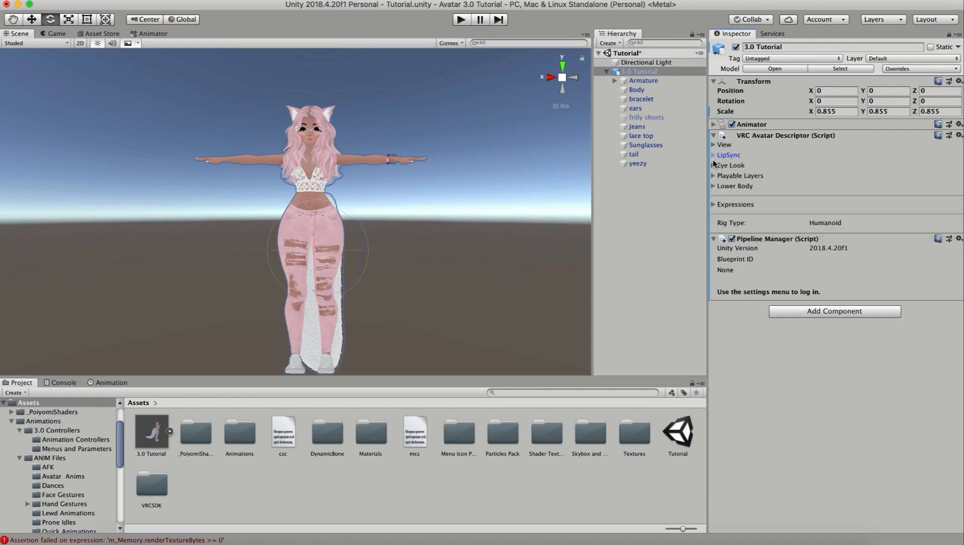
Enable Eye Look and drag the eye movement sliders to fully excited and confident
click(730, 165)
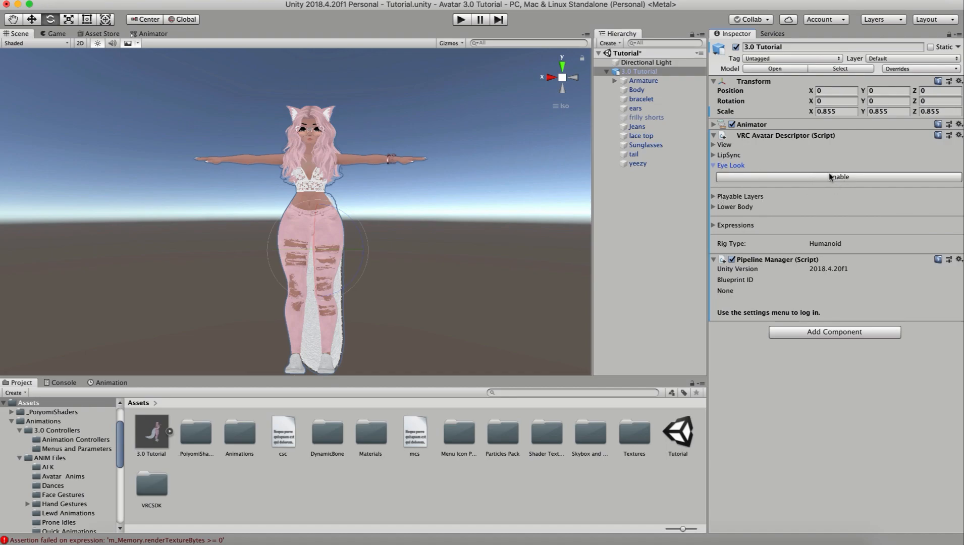
click(834, 177)
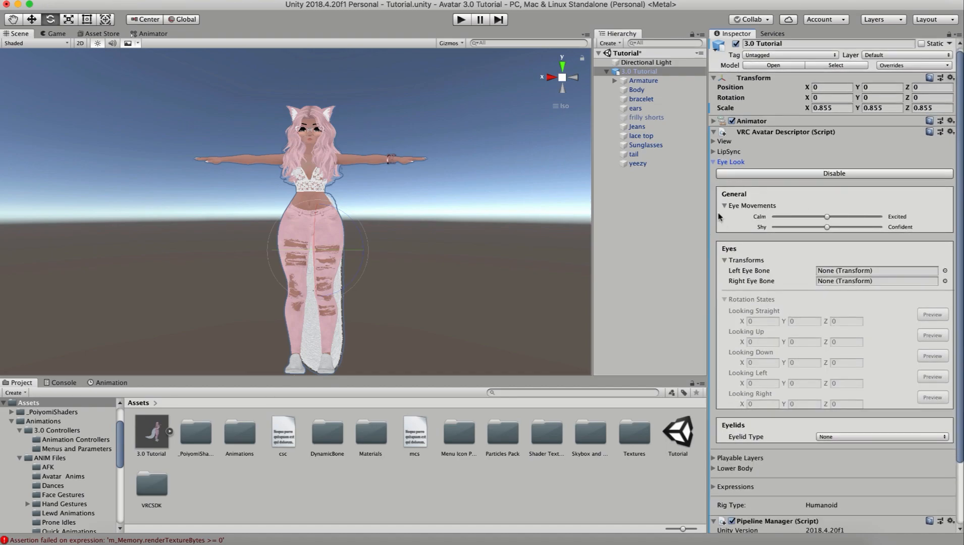
mouse_move(799, 281)
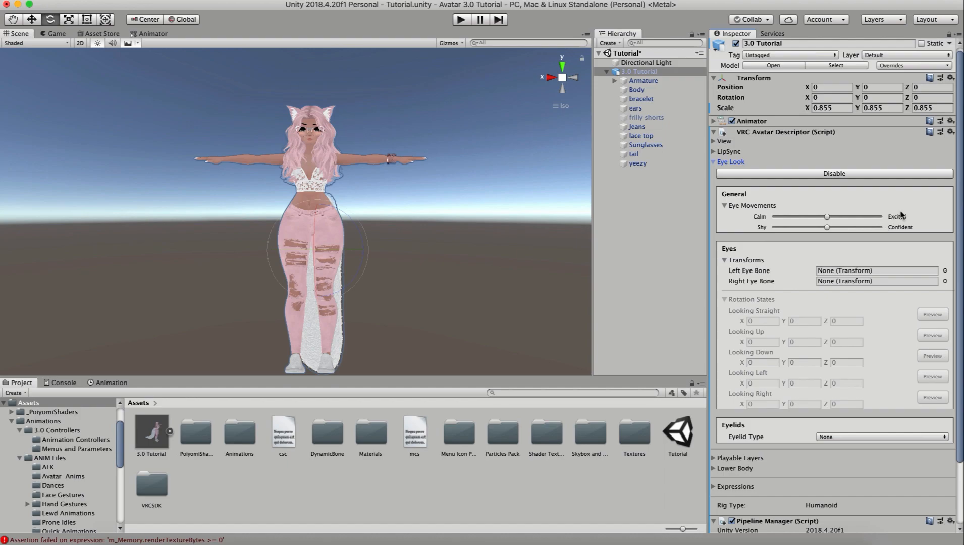
mouse_move(915, 232)
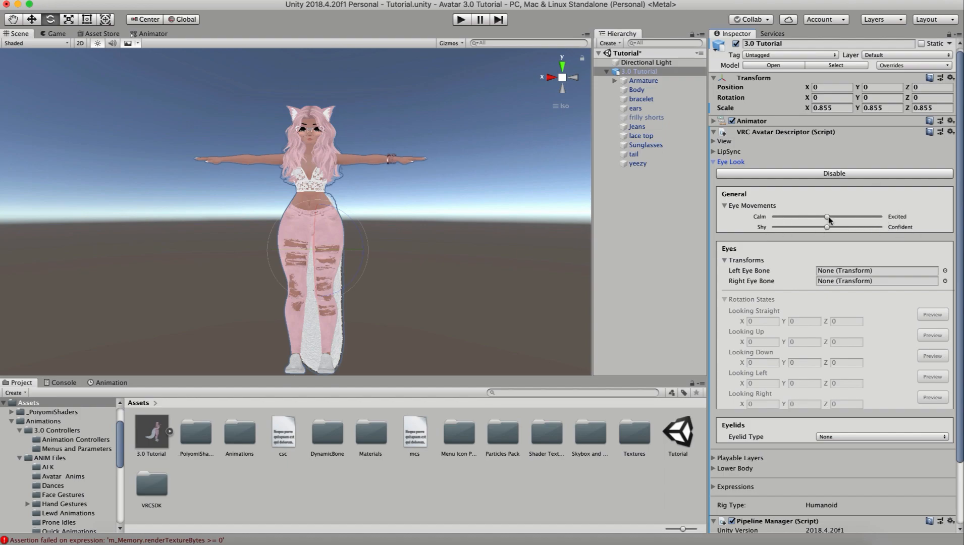
drag(827, 217, 885, 217)
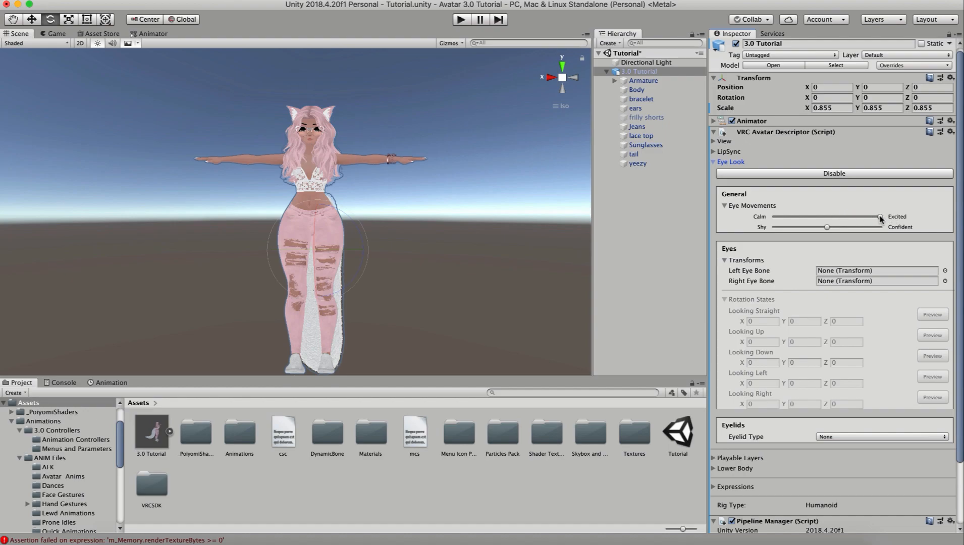
drag(880, 216, 827, 227)
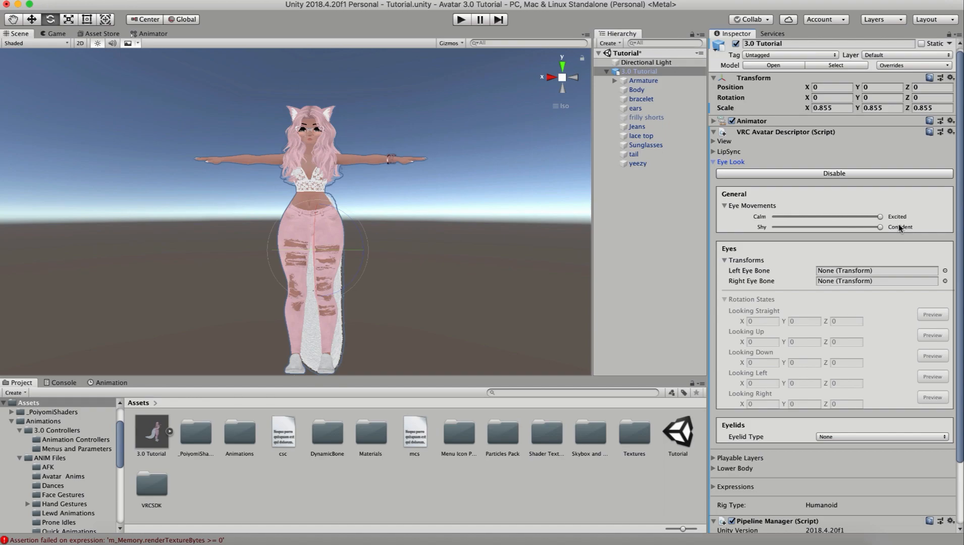
Enter the eye rotation states: -30/30 for looking up/down and -30/30 for left/right
click(729, 205)
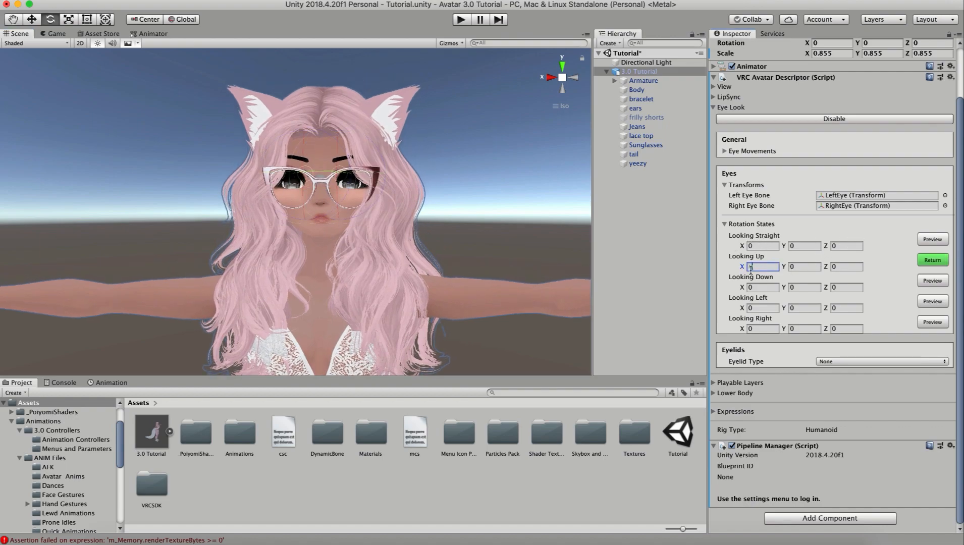
text(-30)
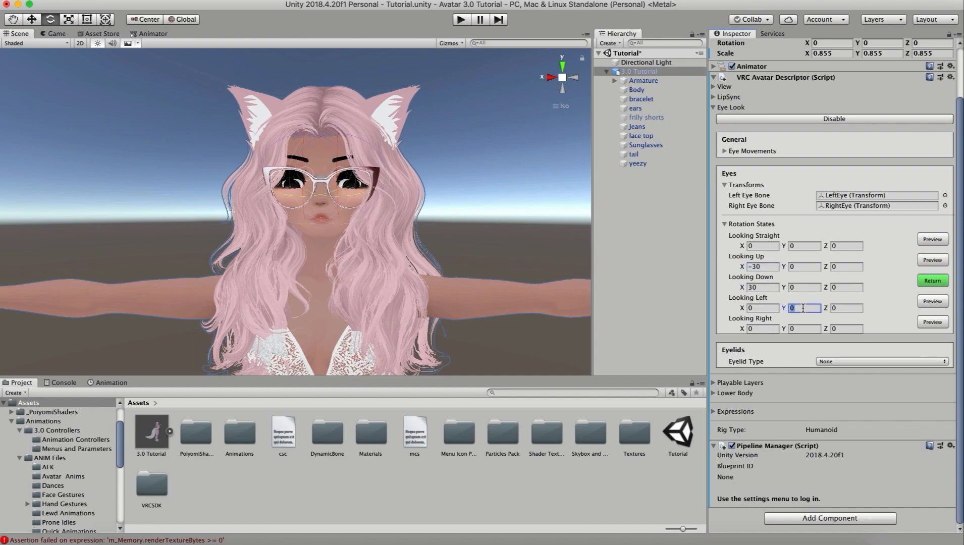
text(-30)
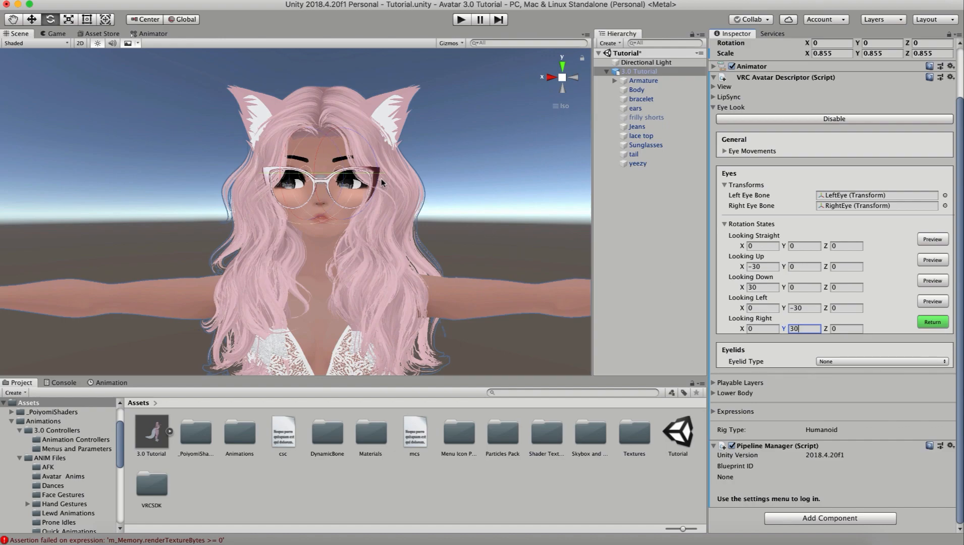
mouse_move(544, 174)
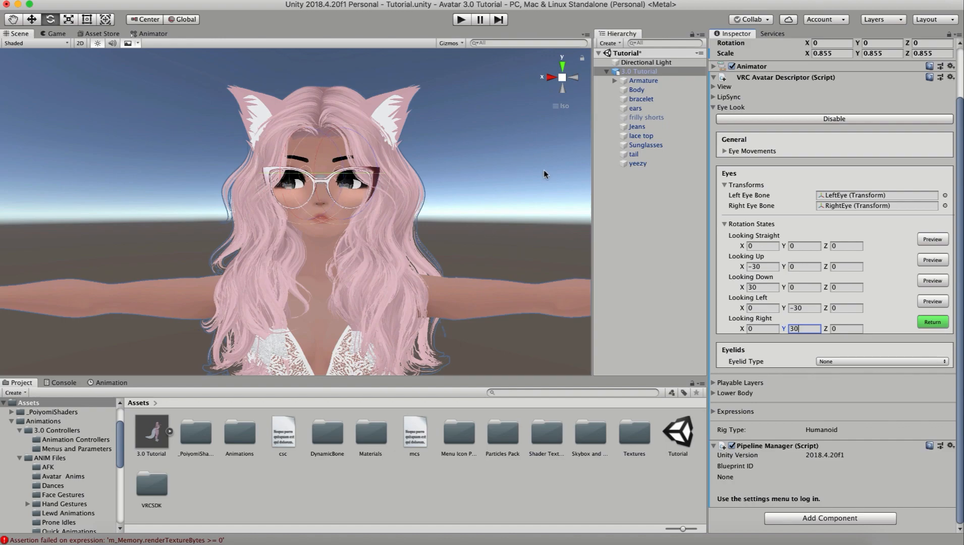
mouse_move(638, 242)
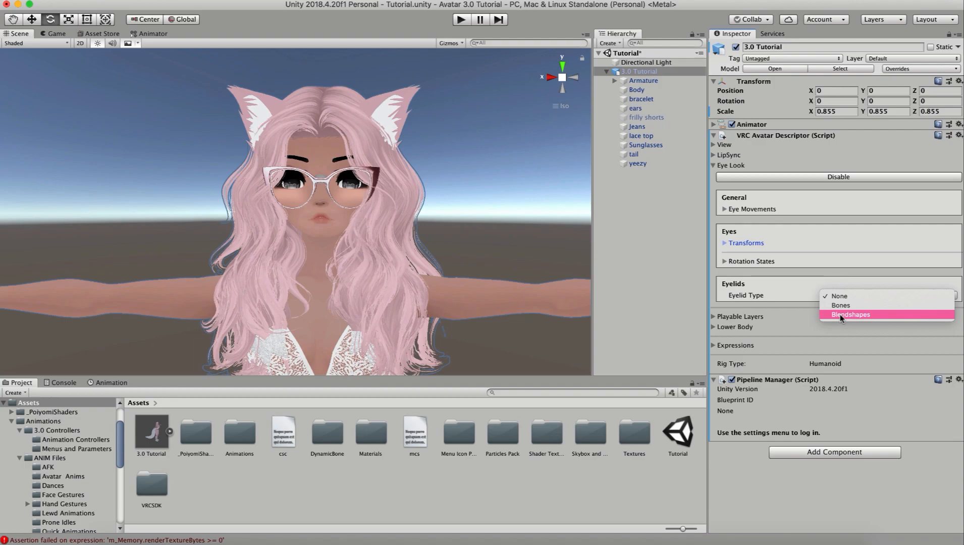
mouse_move(840, 306)
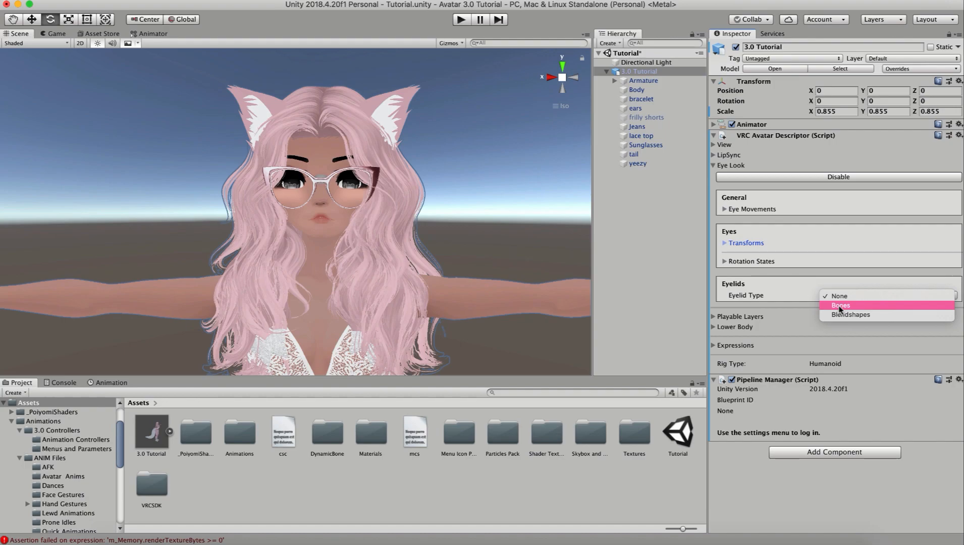
mouse_move(842, 317)
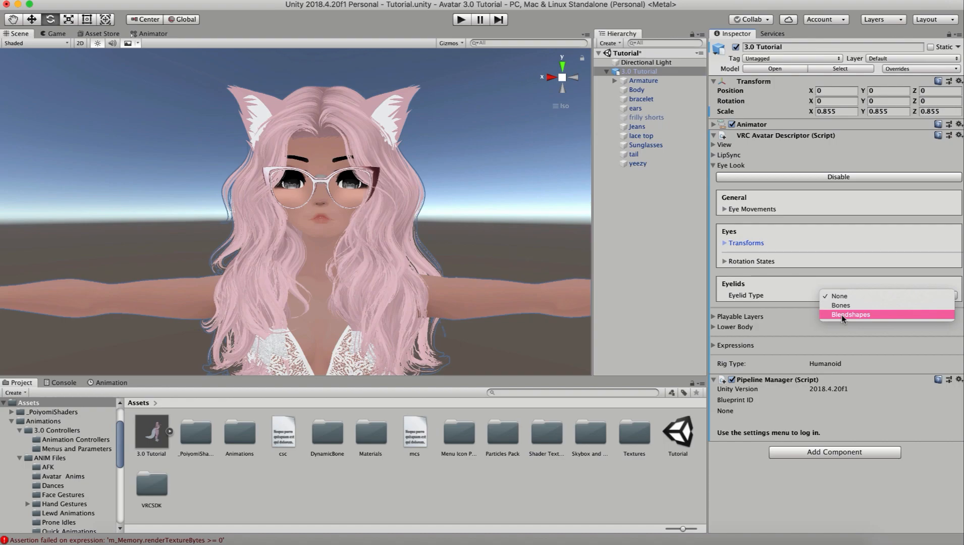
Set Eyelid Type to Blendshapes with Body as the eyelids mesh
click(850, 314)
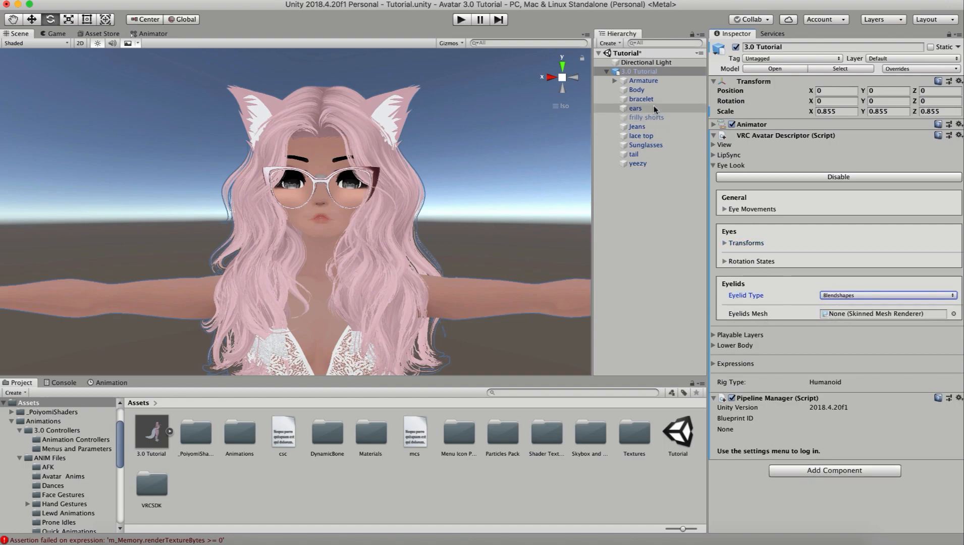
click(885, 313)
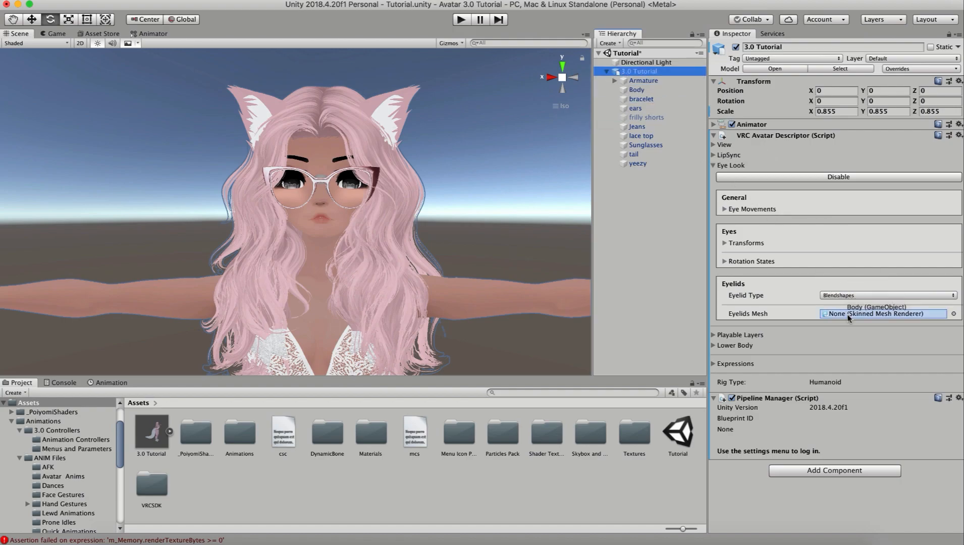
click(875, 307)
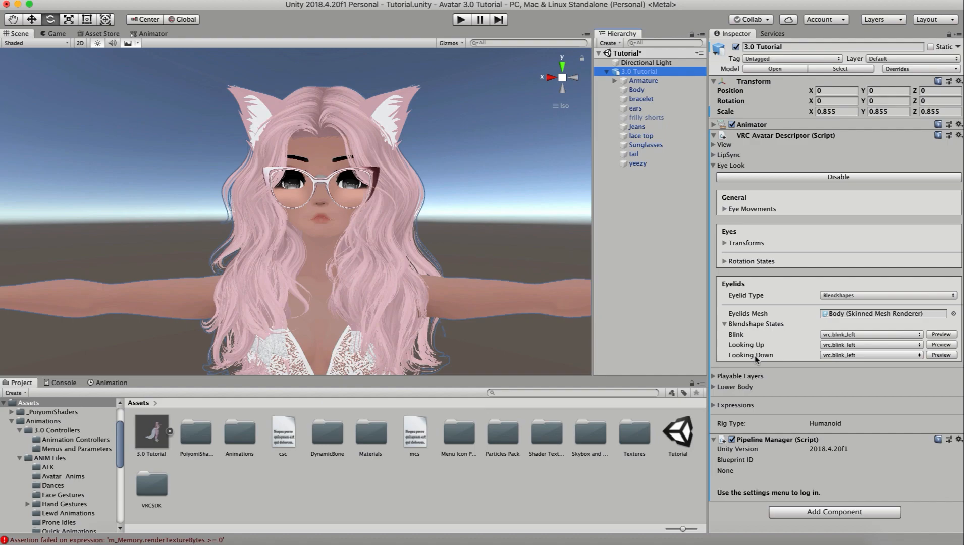
mouse_move(295, 166)
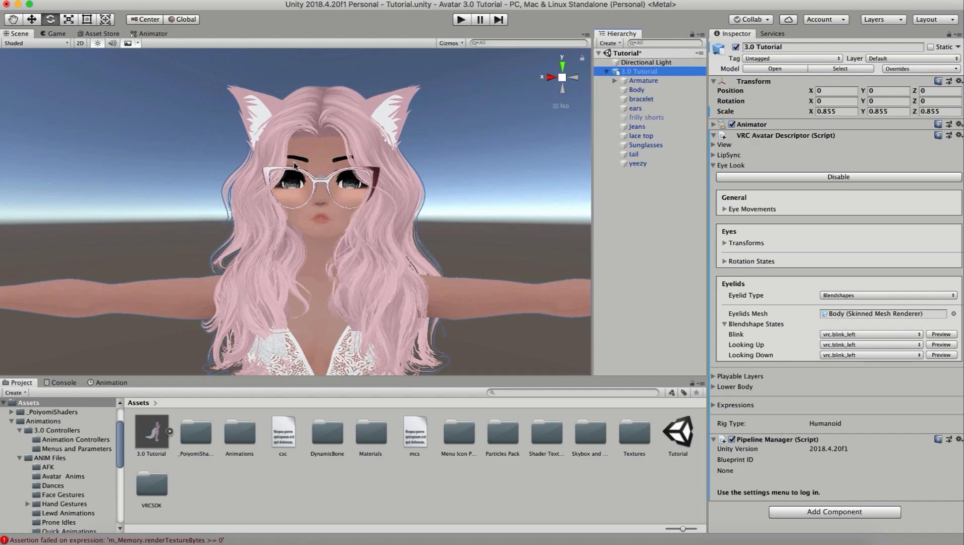
Assign Blink as the blink blendshape and leave looking up/down at none
click(869, 334)
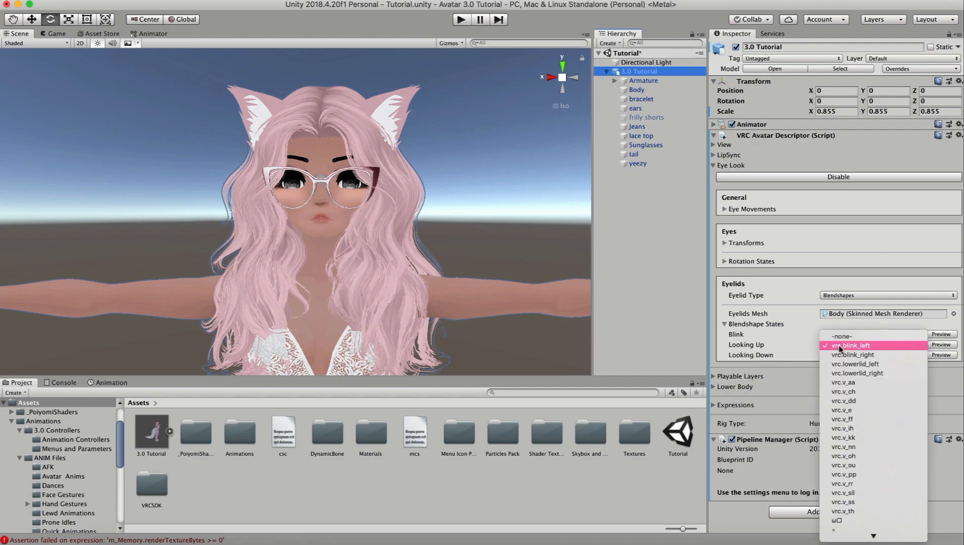
click(851, 346)
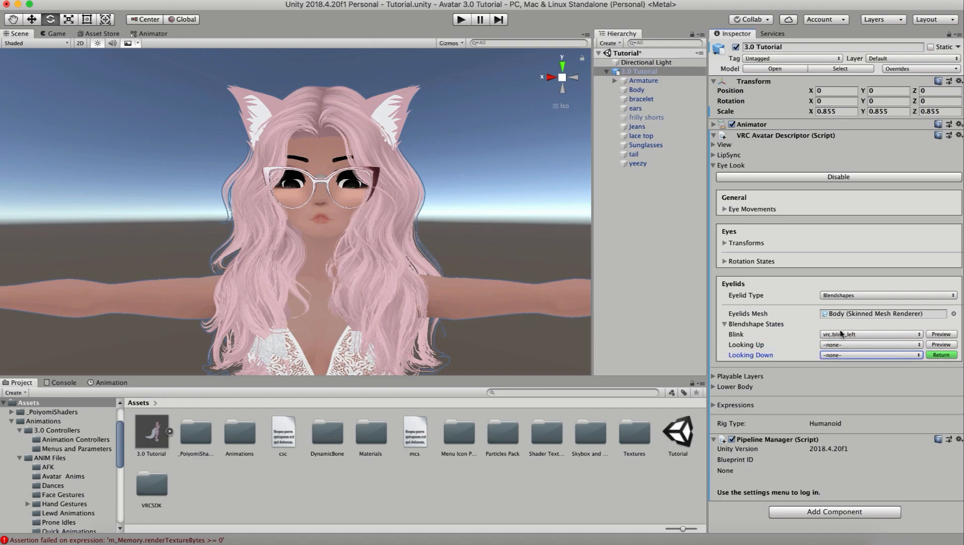
click(867, 354)
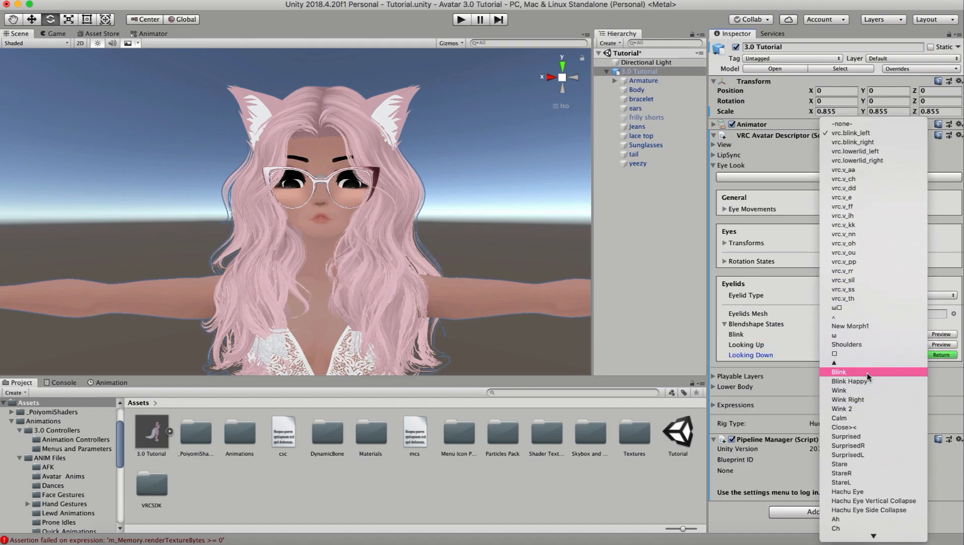
click(839, 371)
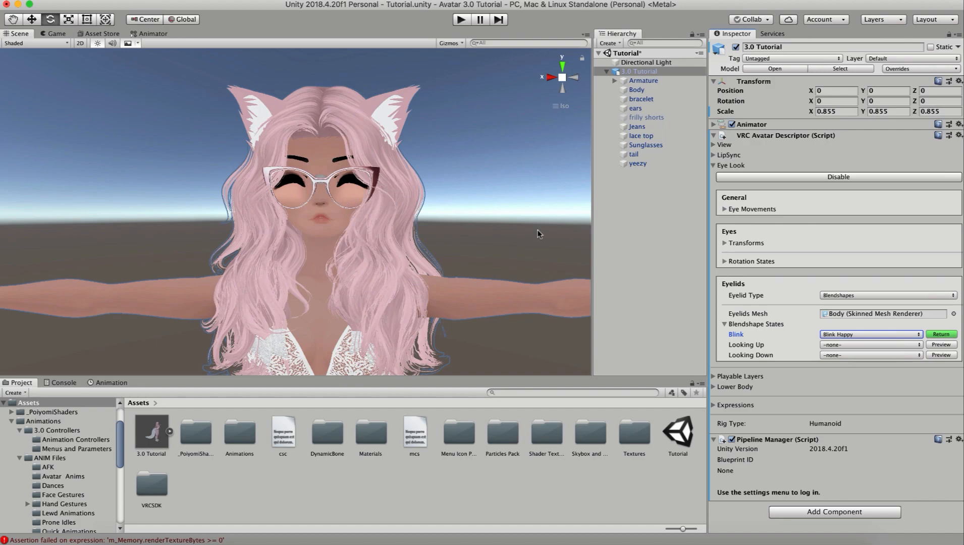
click(869, 335)
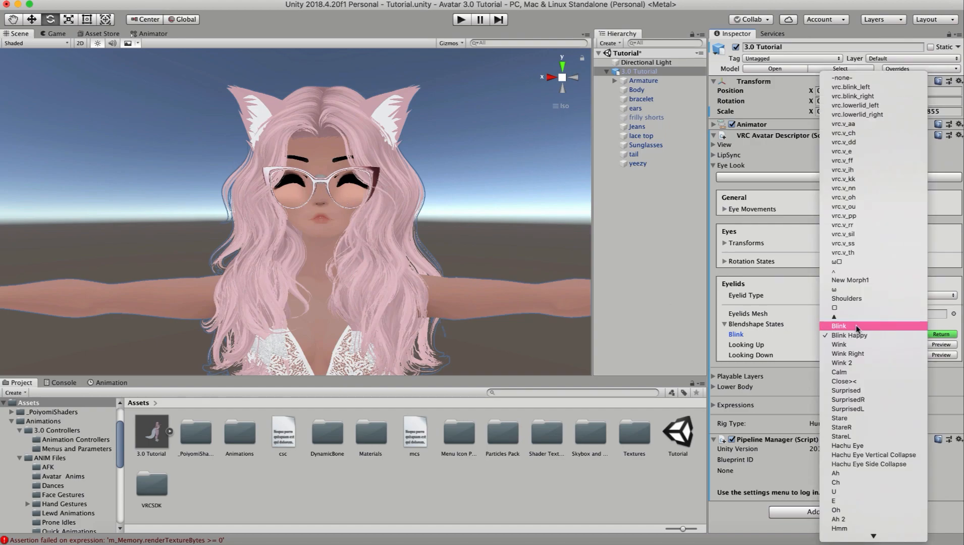
click(839, 326)
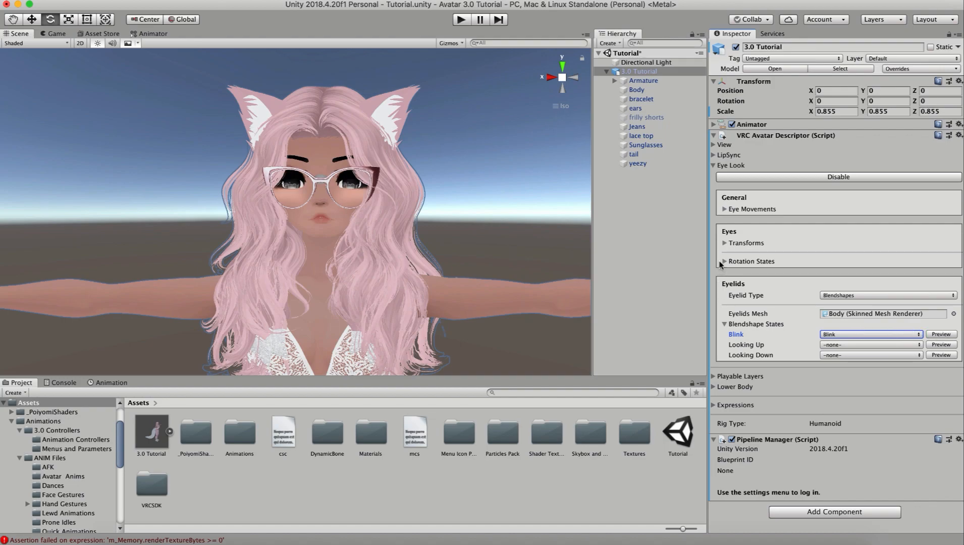
mouse_move(749, 304)
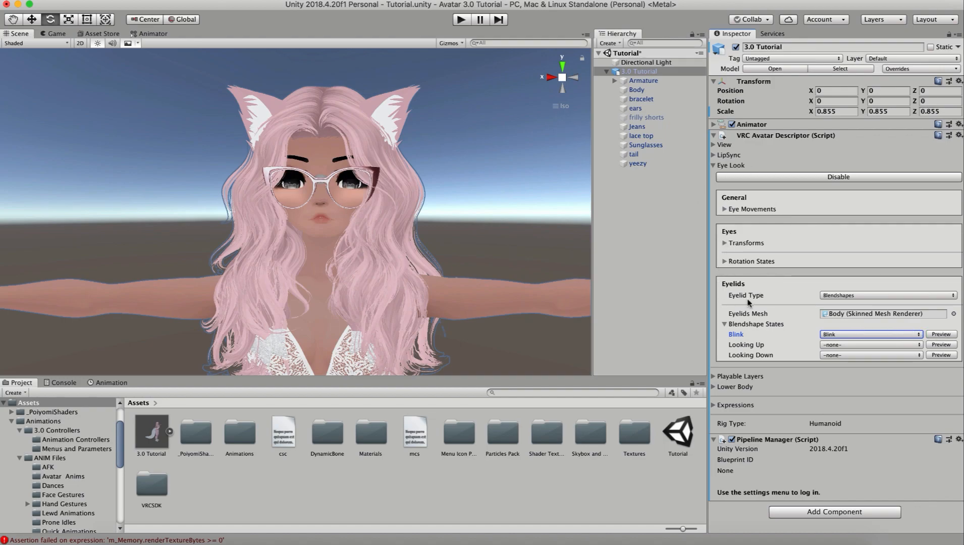
Enable Use Auto-Footsteps and Force Locomotion animations under Lower Body
click(718, 324)
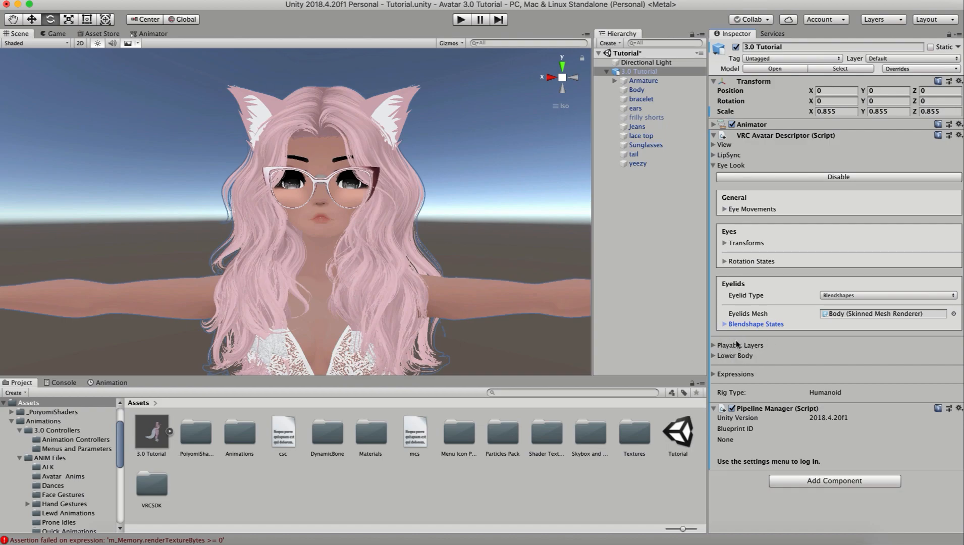
mouse_move(714, 361)
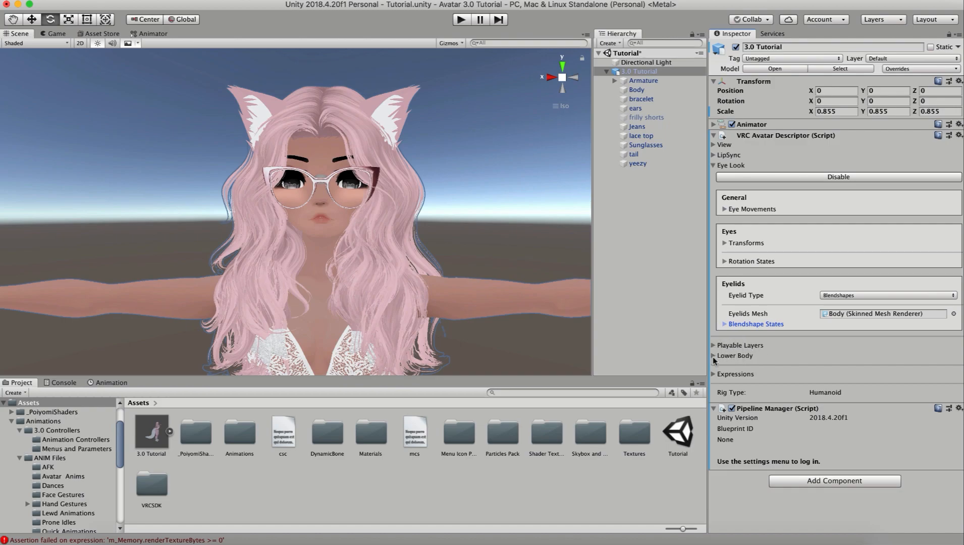
click(735, 355)
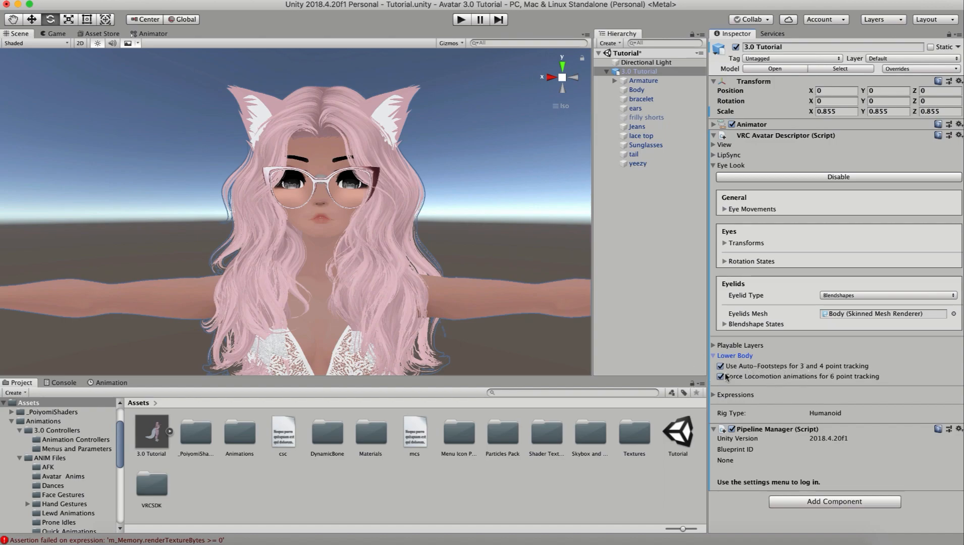
click(721, 377)
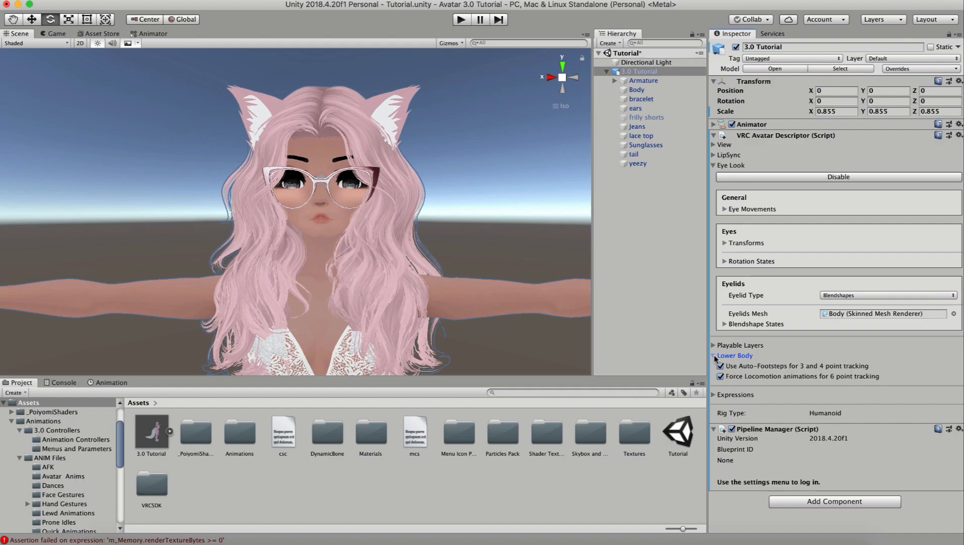
mouse_move(715, 360)
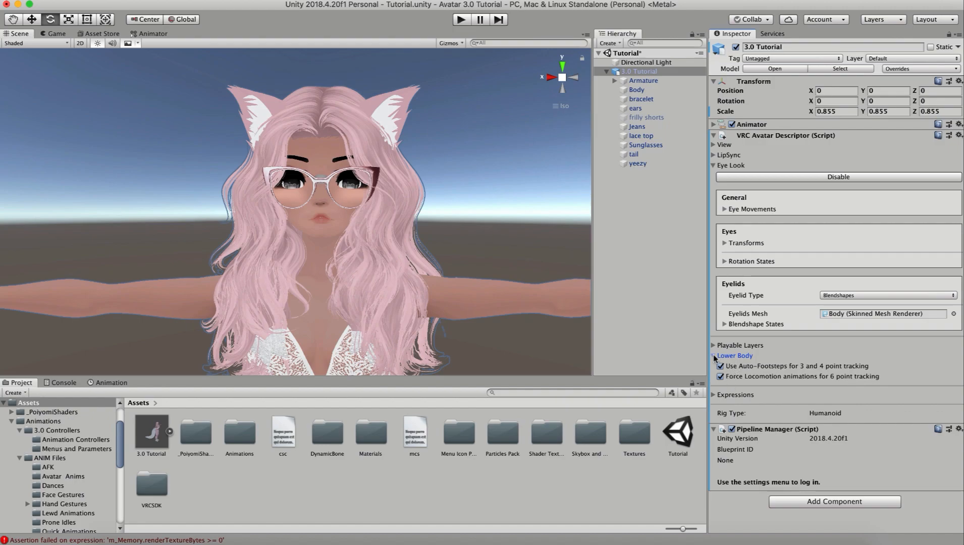
click(714, 345)
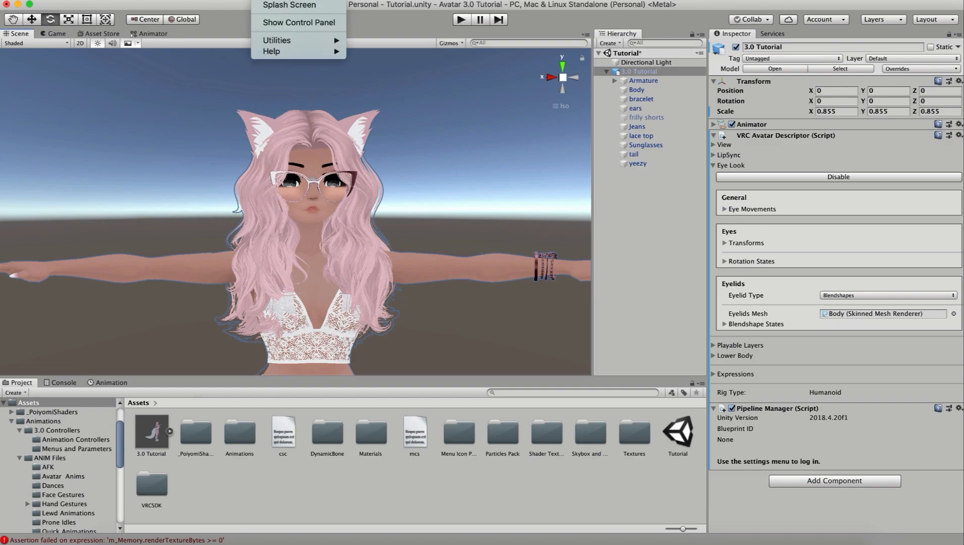
Open the VRChat SDK menu from the top menu bar
click(526, 202)
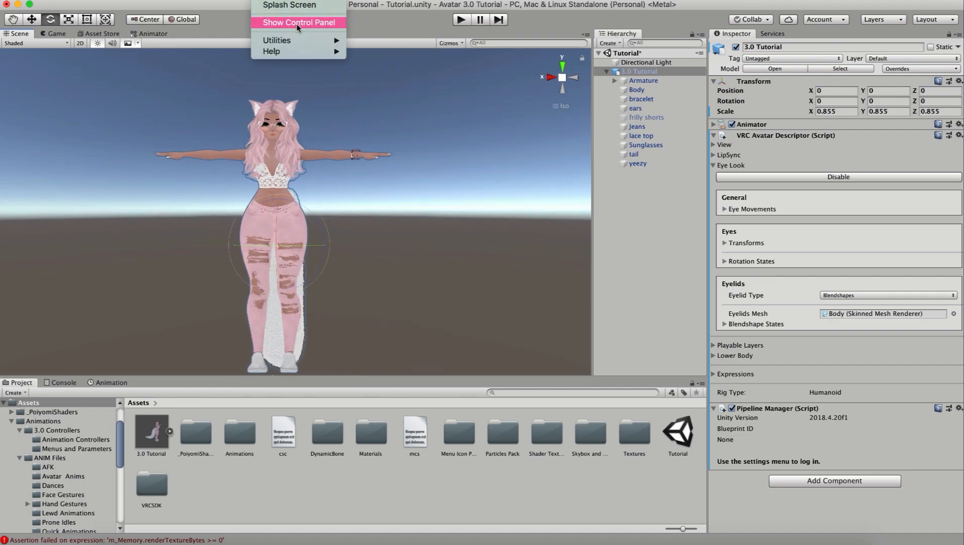
Show the VRChat SDK control panel on its Builder tab for the 3.0 Tutorial avatar
click(297, 22)
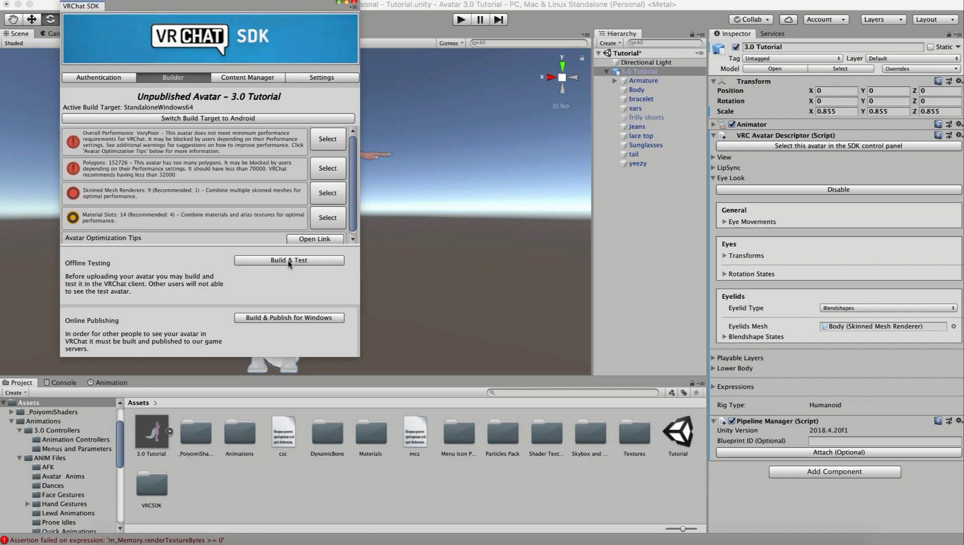
mouse_move(215, 217)
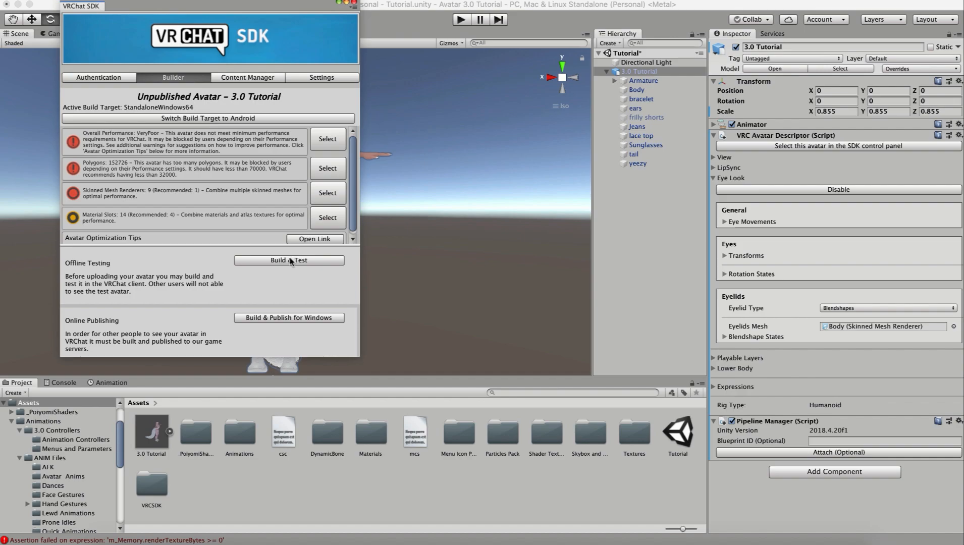
mouse_move(349, 329)
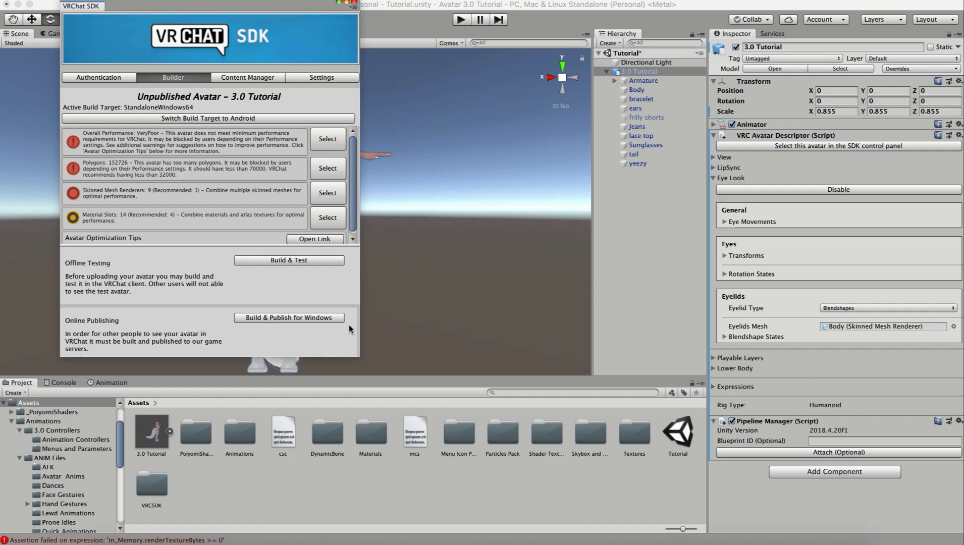
mouse_move(365, 168)
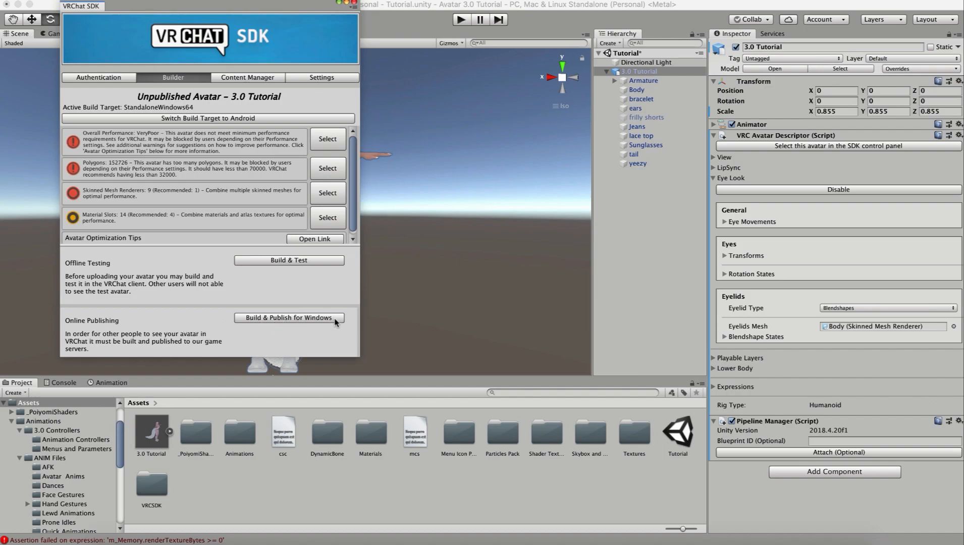
mouse_move(289, 318)
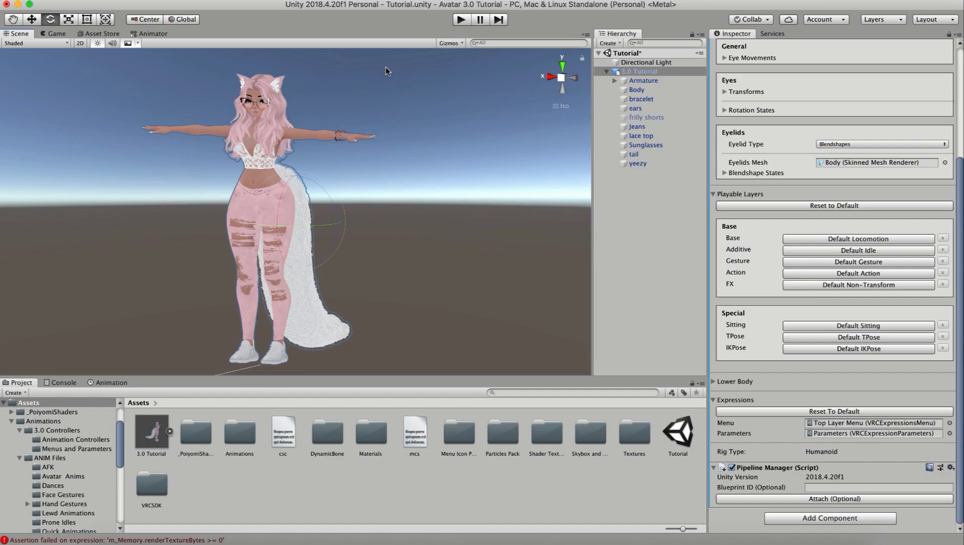
mouse_move(463, 75)
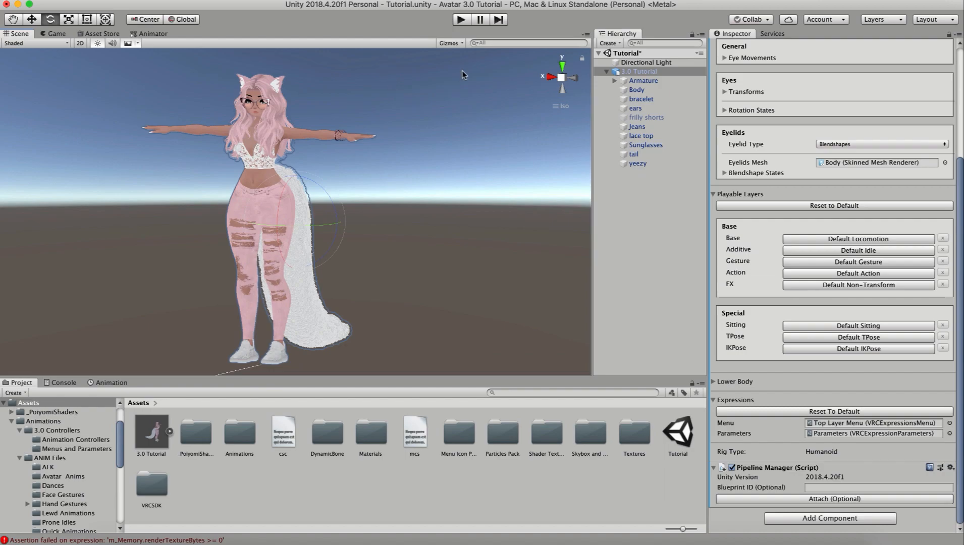